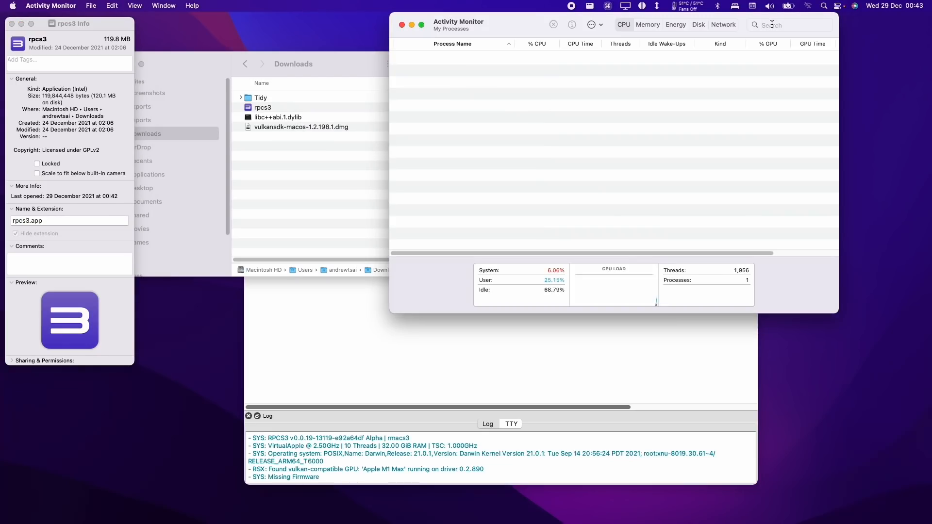
# Step: Point out the libc++abi.1.dylib and Vulkan SDK downloads, then leave only the RPCS3 window open
pyautogui.write('rpcs3')
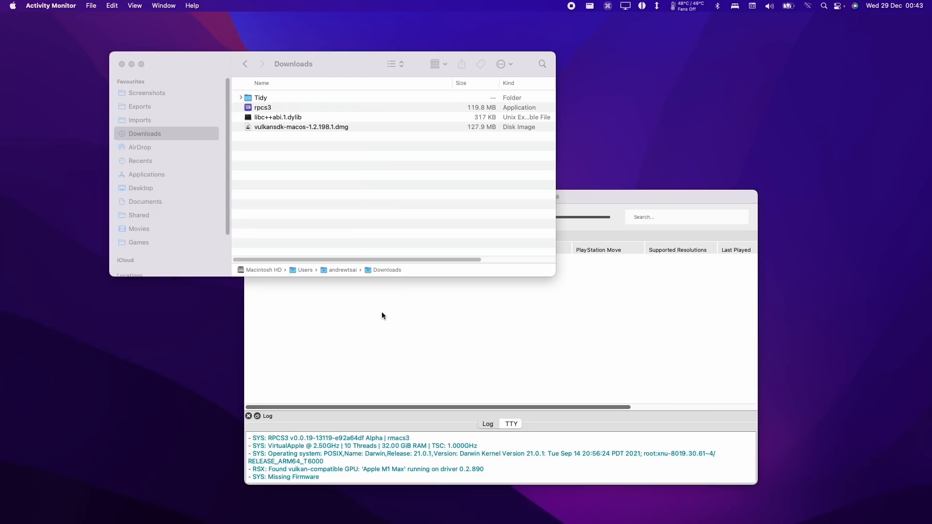
pyautogui.click(277, 117)
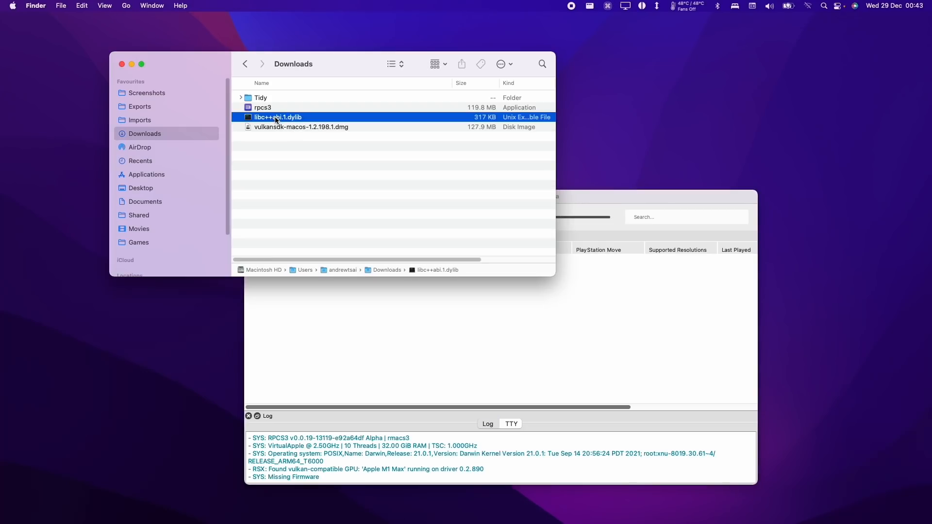
pyautogui.click(301, 127)
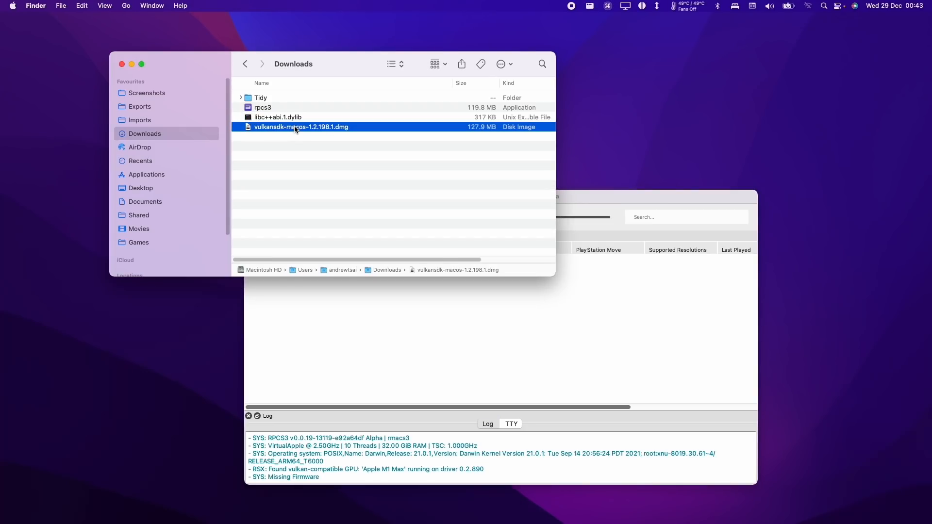
pyautogui.click(500, 196)
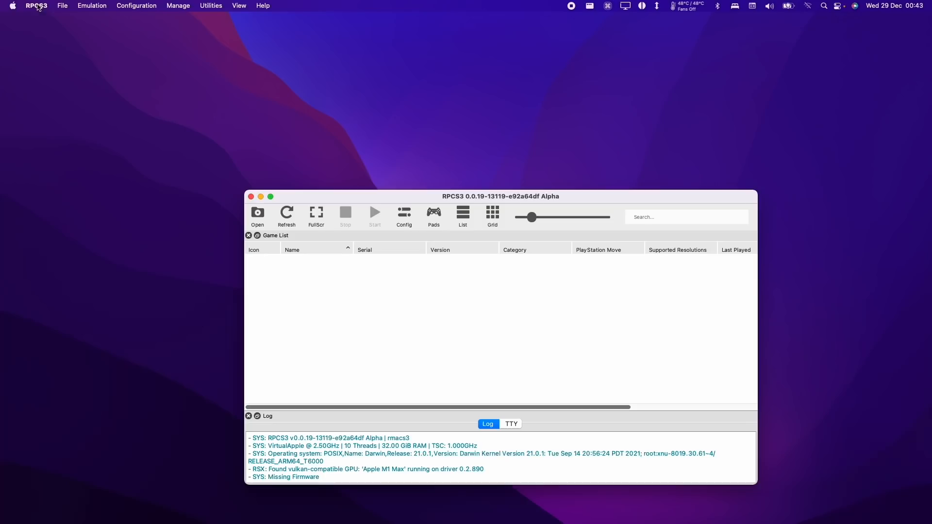
# Step: Install firmware from PS3UPDAT.PUP in the RPCS3 folder via File > Install Firmware
pyautogui.click(62, 6)
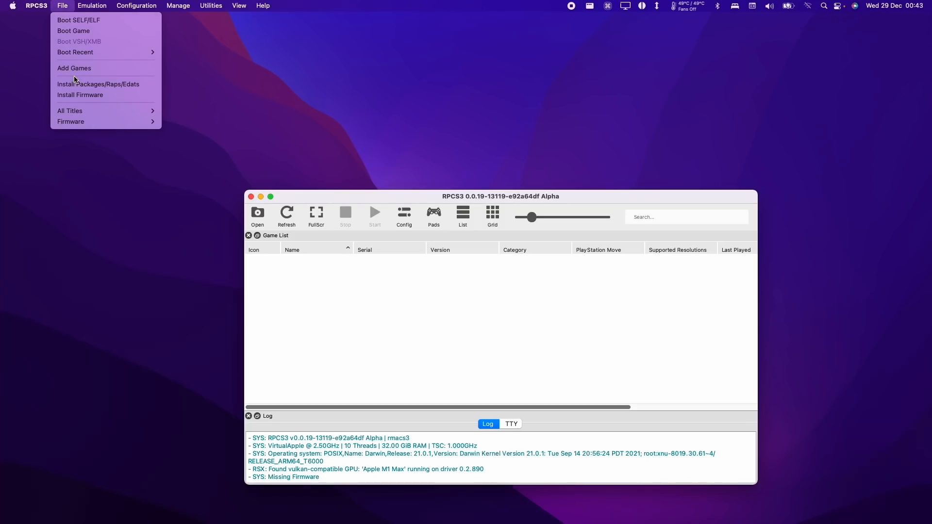
pyautogui.click(79, 94)
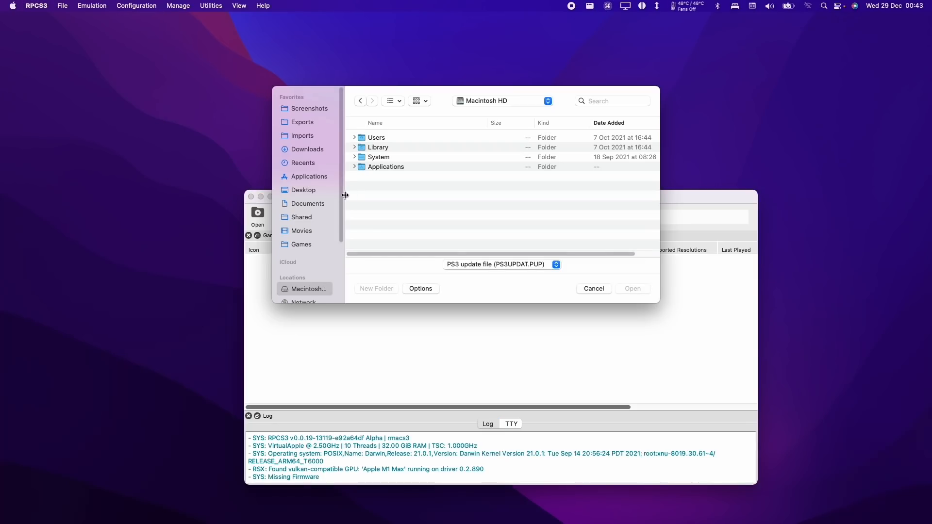
pyautogui.click(301, 244)
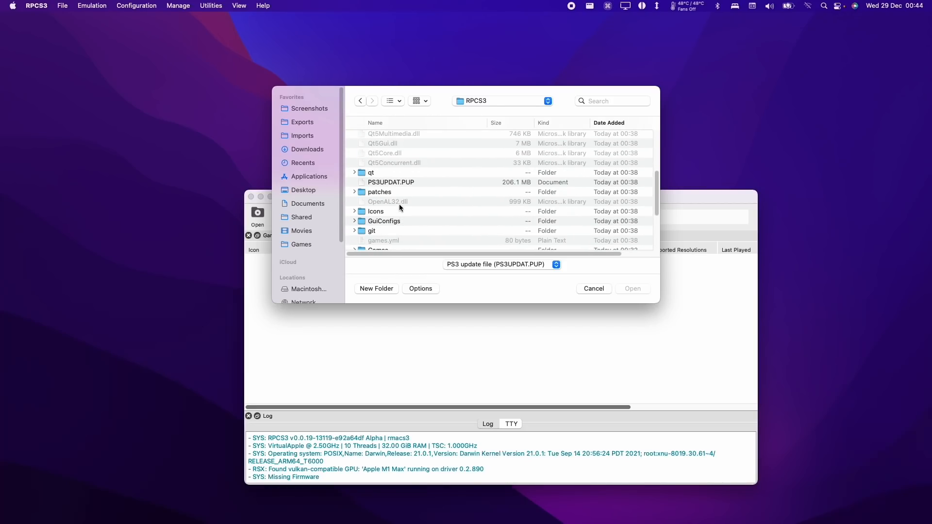
pyautogui.click(592, 289)
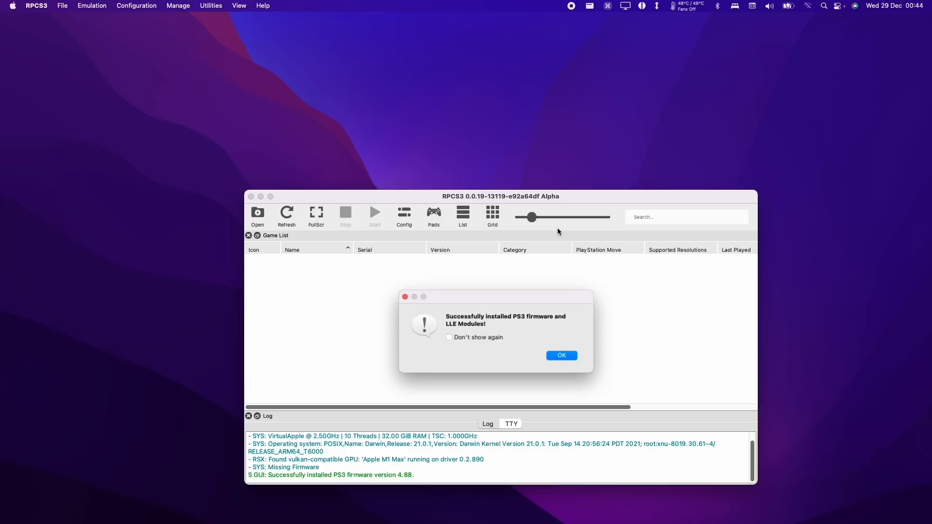
# Step: Acknowledge the firmware 4.88 install and let the PPU modules compile
pyautogui.click(561, 355)
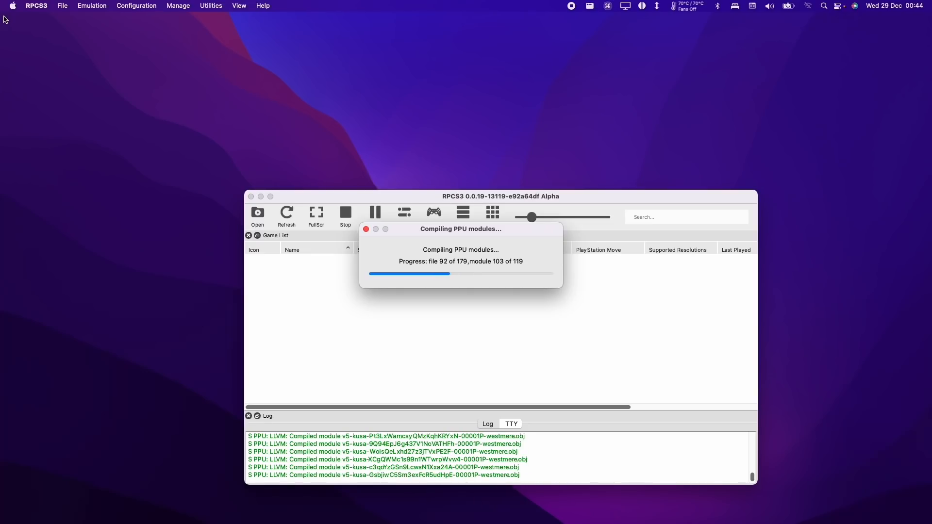
pyautogui.click(36, 5)
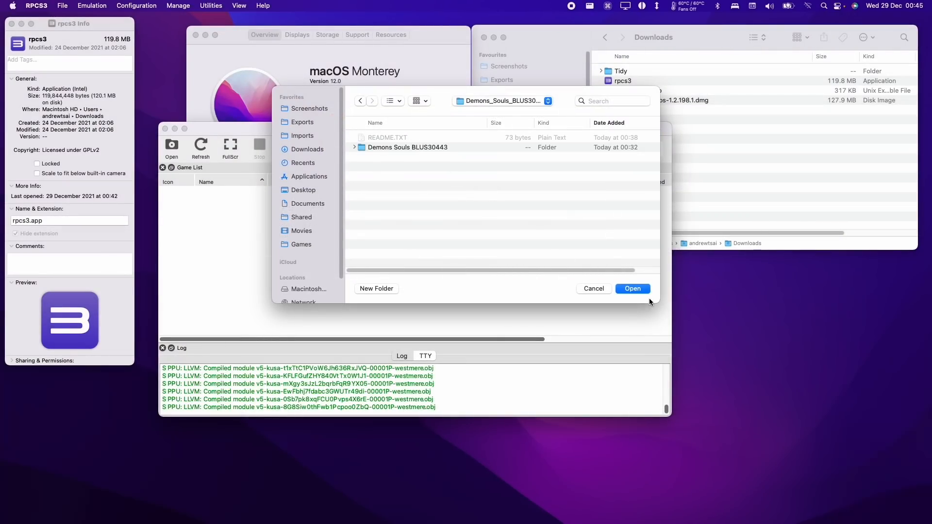
# Step: Add the Demons Souls BLUS30443 folder to the game list and launch Demon's Souls
pyautogui.doubleClick(407, 147)
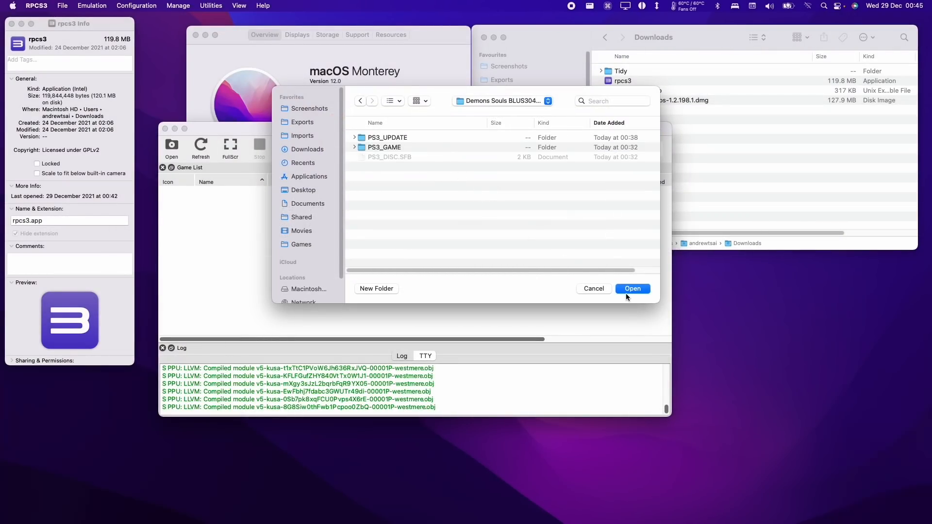
pyautogui.click(632, 288)
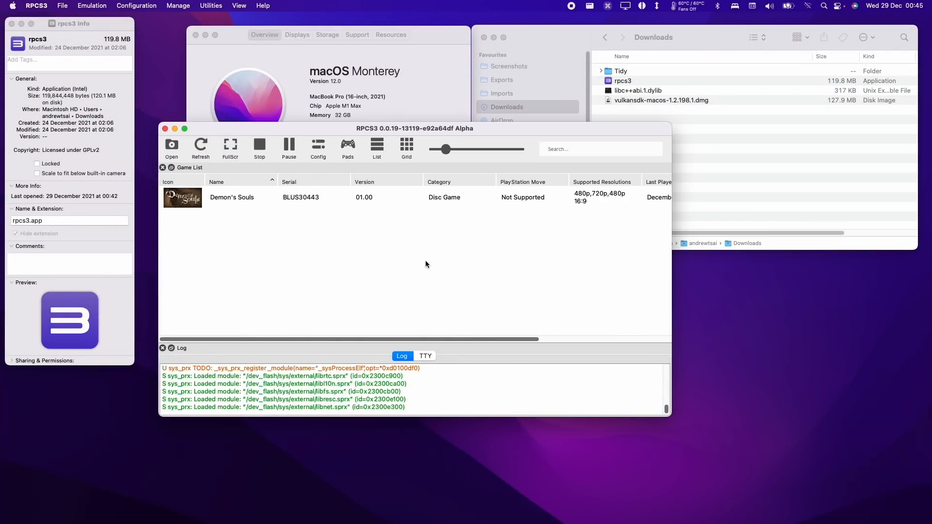
pyautogui.doubleClick(231, 197)
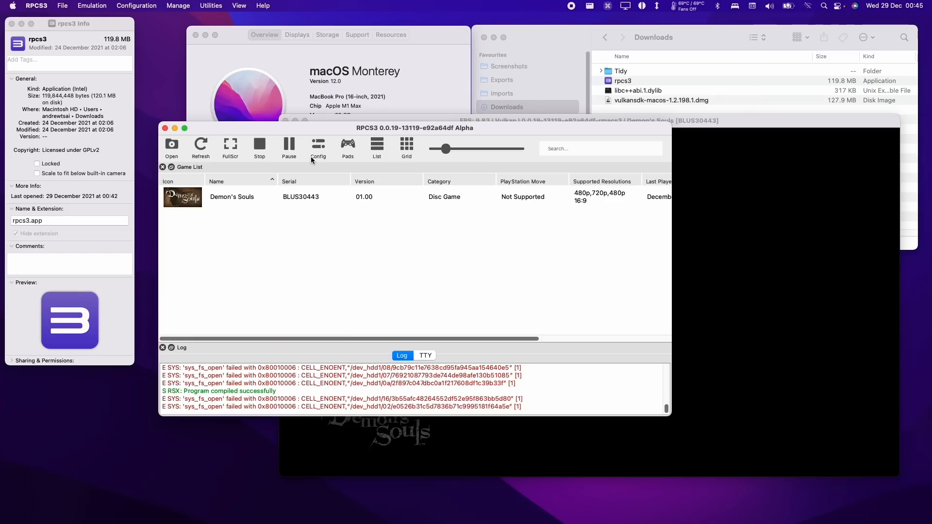
# Step: Inspect the Player 1 keyboard mapping in the Pads settings without changing it
pyautogui.click(348, 147)
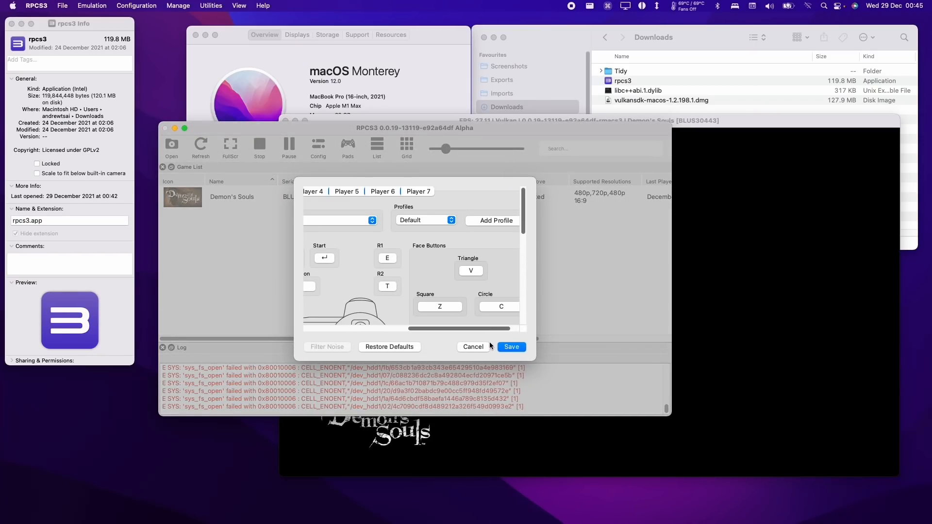
pyautogui.click(509, 347)
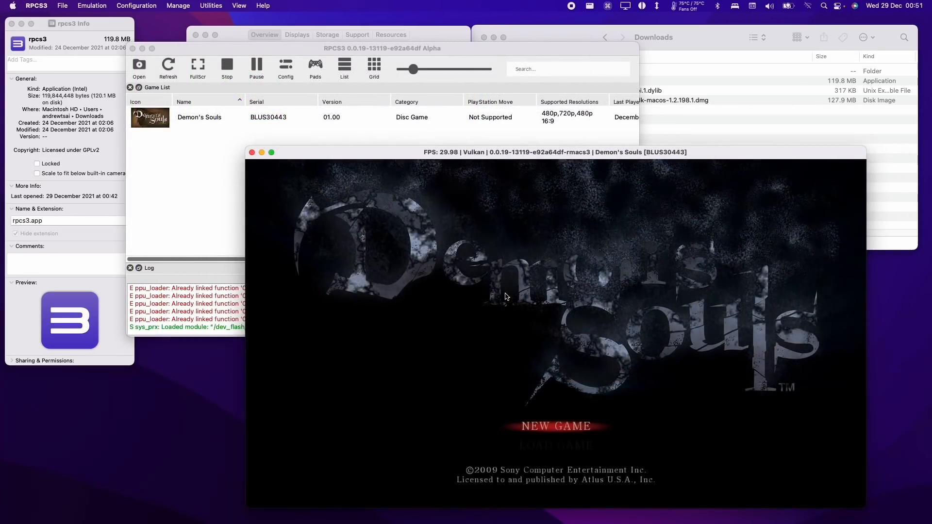
pyautogui.click(314, 65)
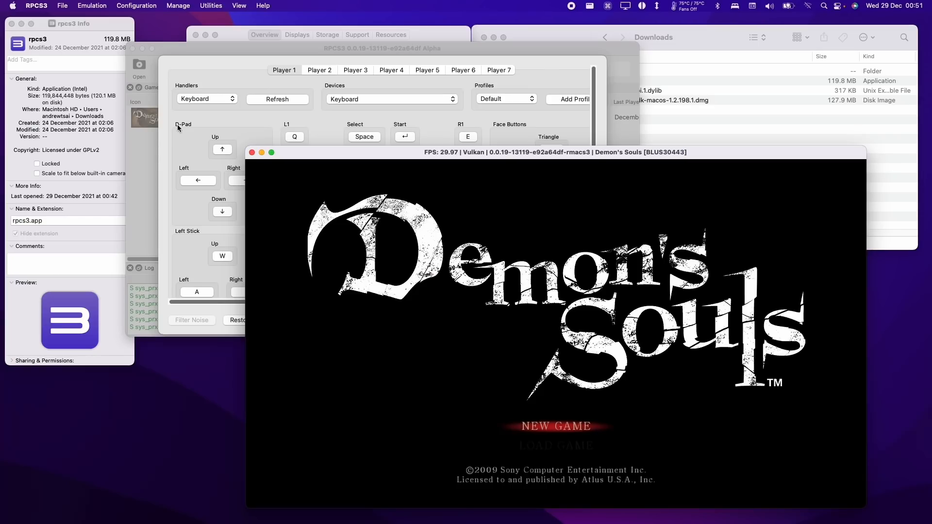
pyautogui.click(221, 149)
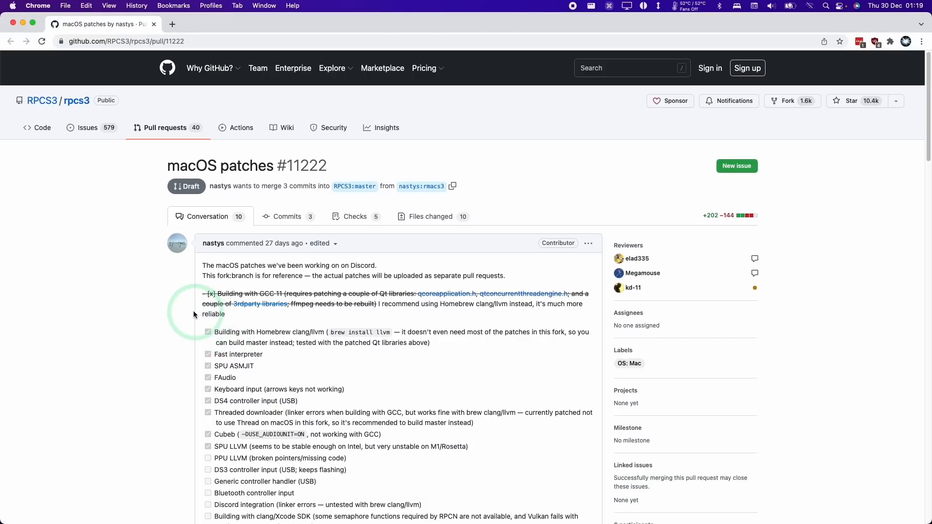
# Step: Scroll through pull request #11222's feature, graphics and games checklists and build requirements
pyautogui.scroll(-3)
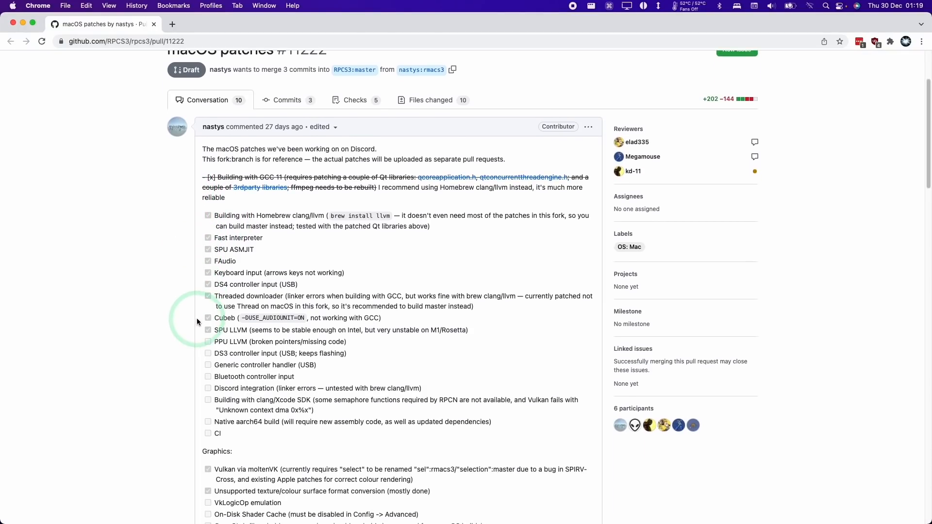
pyautogui.moveTo(207, 262)
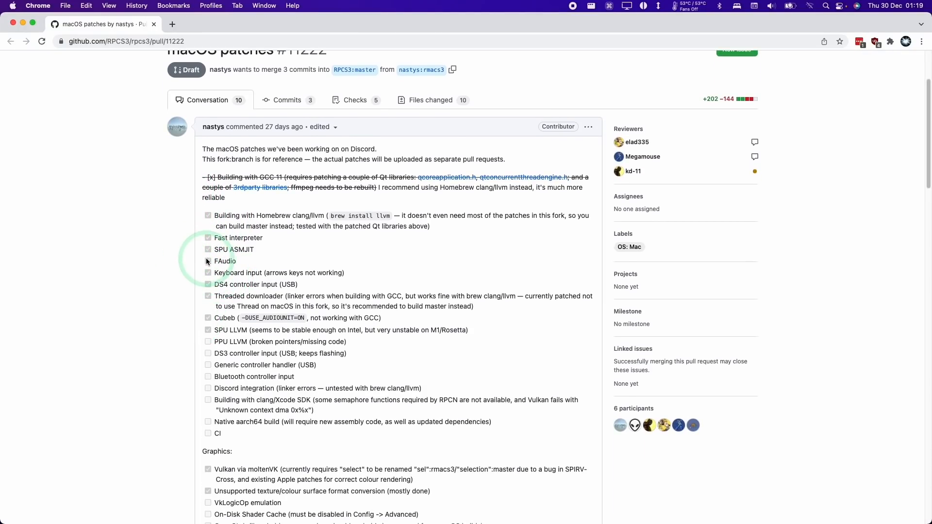
pyautogui.moveTo(173, 305)
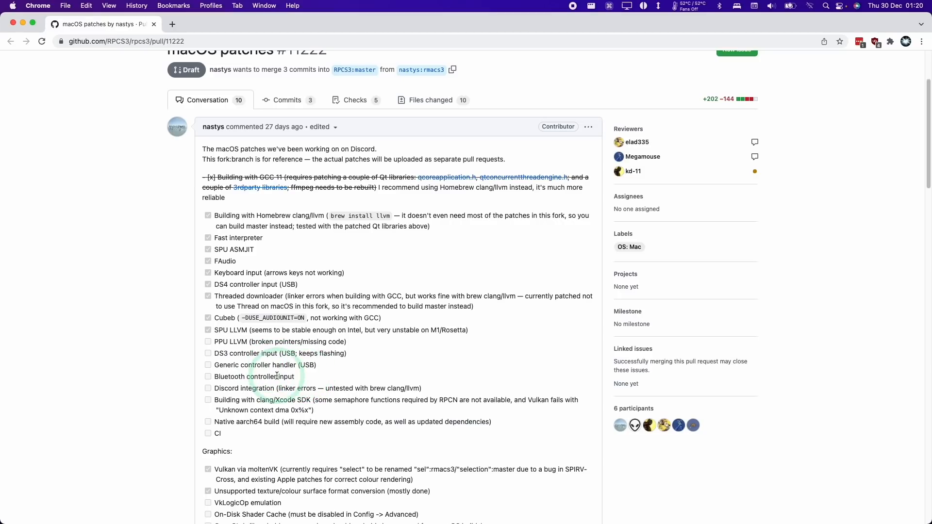
pyautogui.scroll(-3)
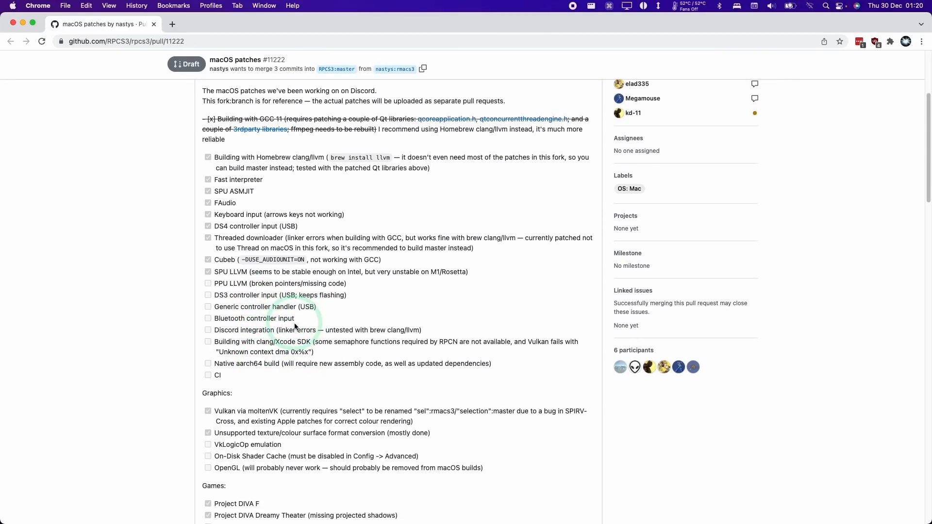
pyautogui.scroll(-3)
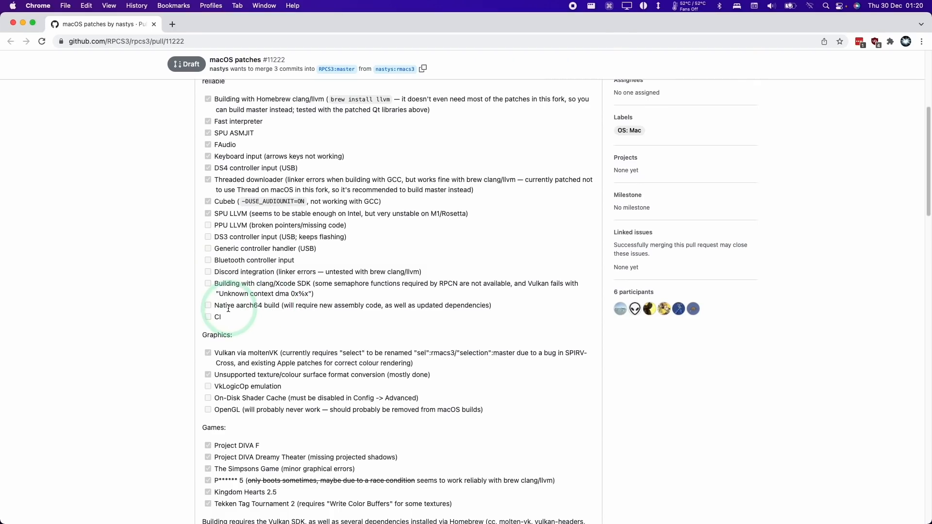
pyautogui.moveTo(193, 308)
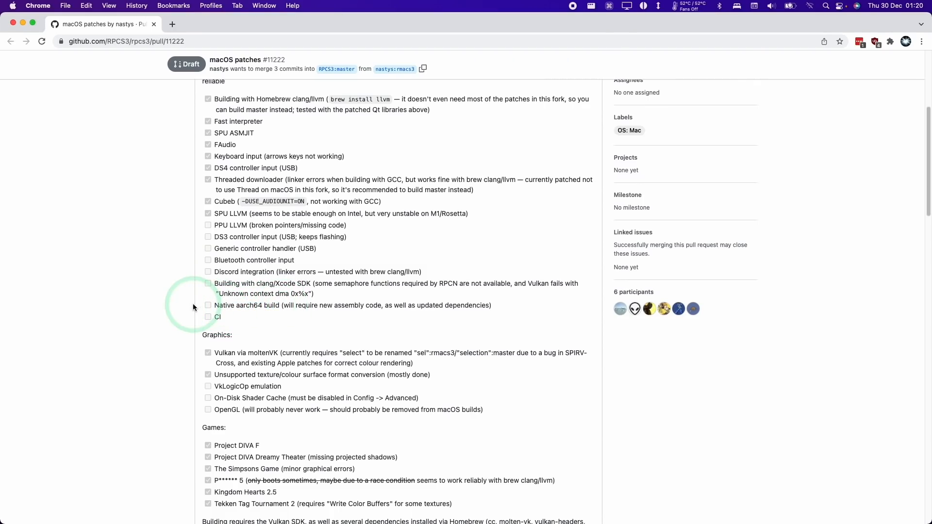
pyautogui.doubleClick(247, 305)
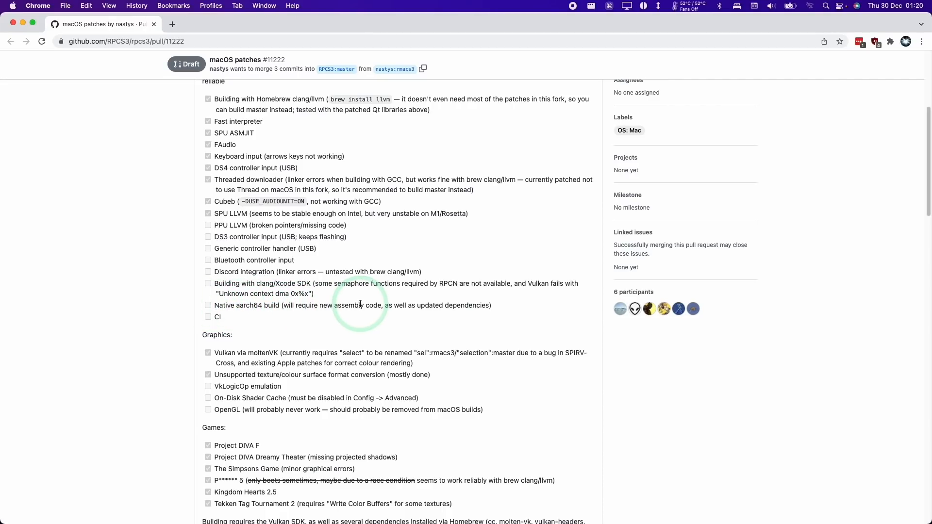
pyautogui.moveTo(393, 301)
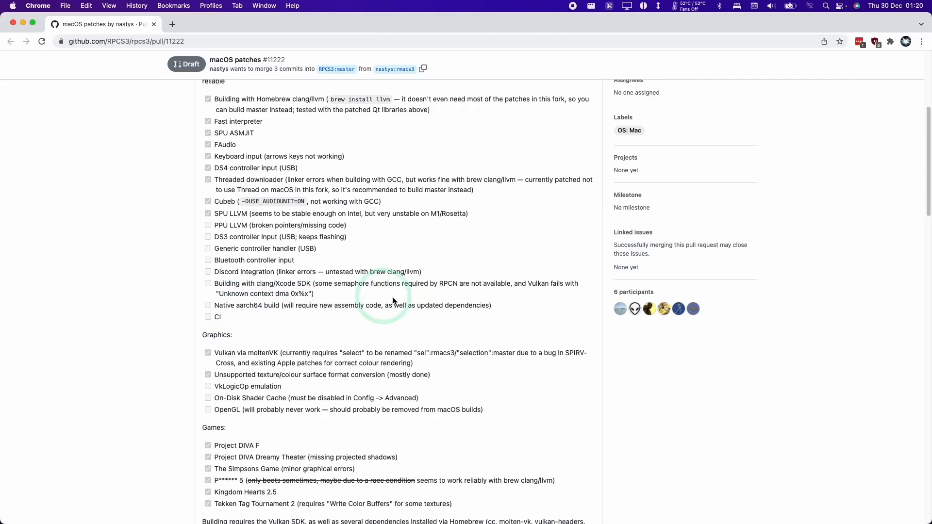
pyautogui.moveTo(372, 316)
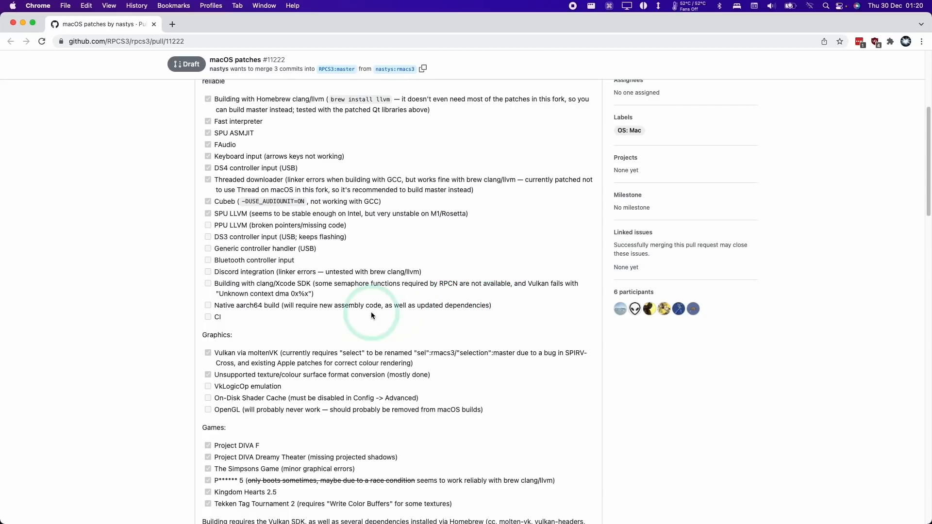
pyautogui.moveTo(261, 320)
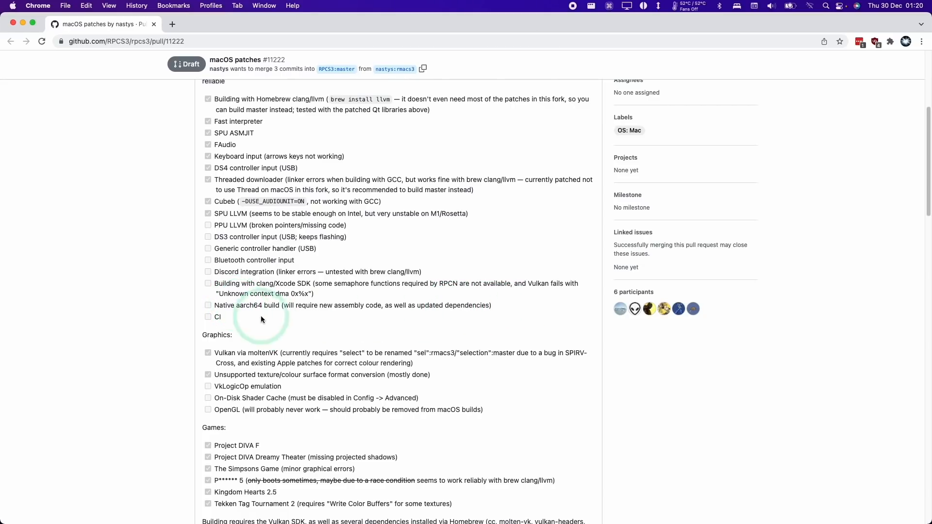
pyautogui.scroll(-3)
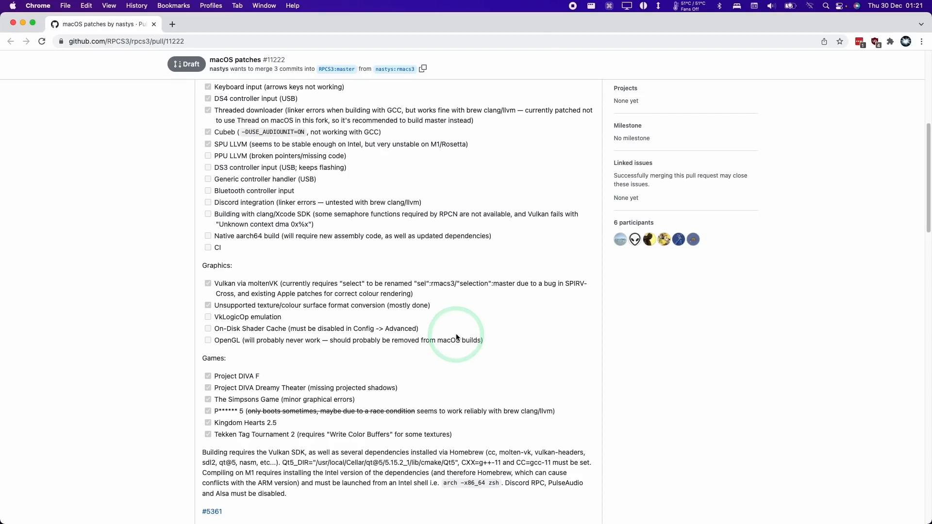
pyautogui.moveTo(524, 302)
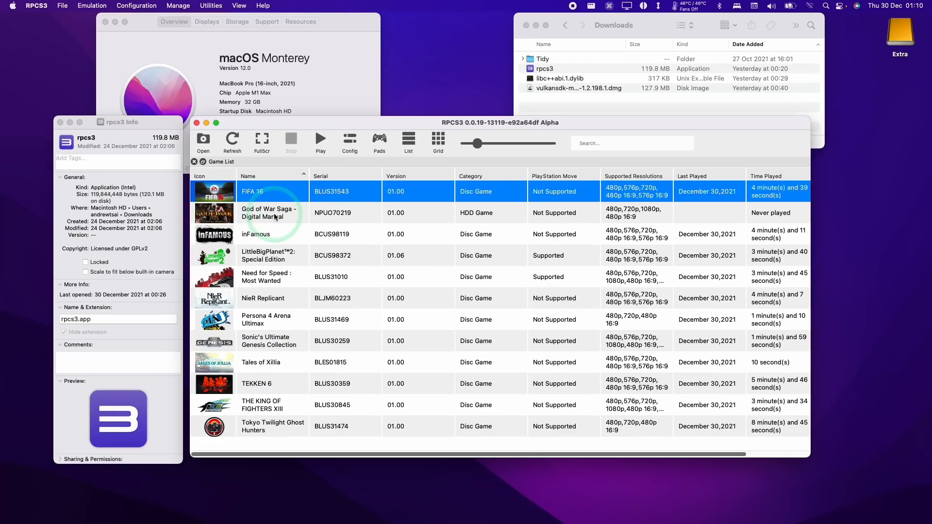
pyautogui.moveTo(252, 319)
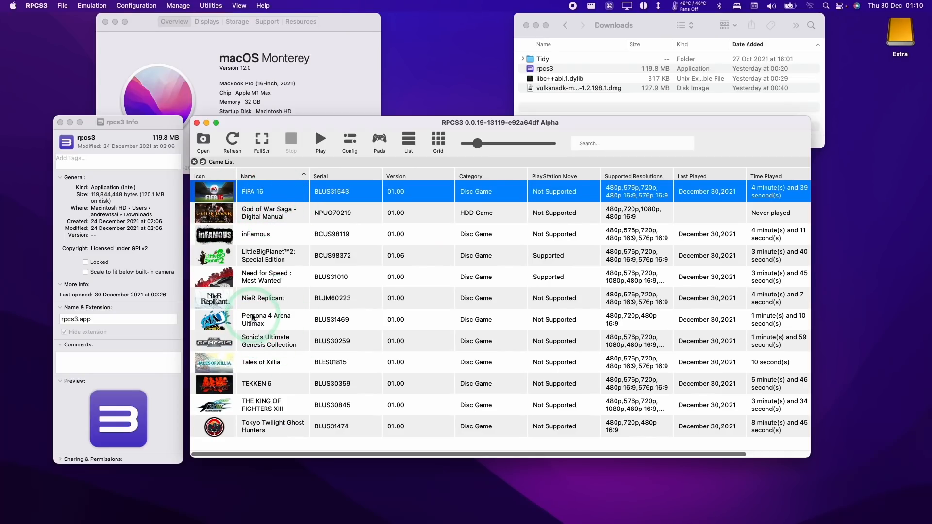
pyautogui.moveTo(253, 433)
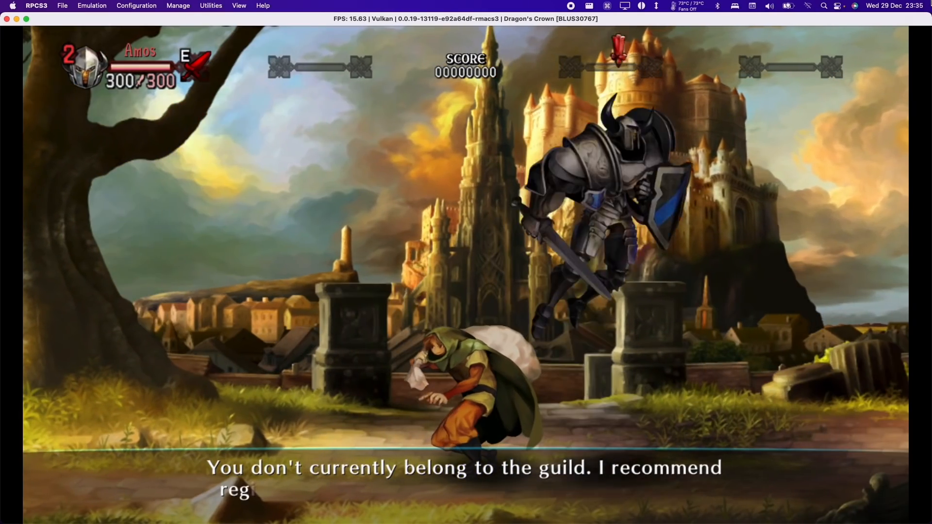
# Step: Reach the GPU settings through Manage > Configuration while Tekken Tag Tournament 2 is paused
pyautogui.click(178, 6)
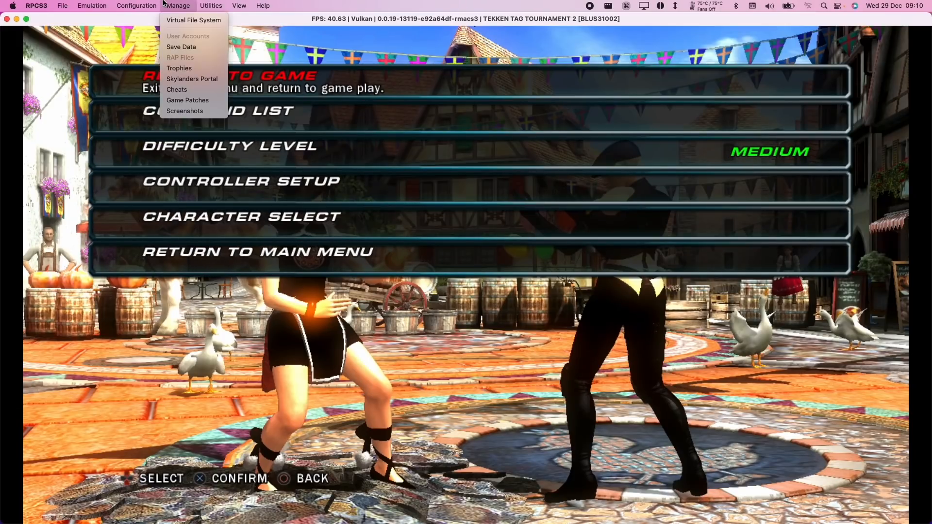
pyautogui.click(136, 6)
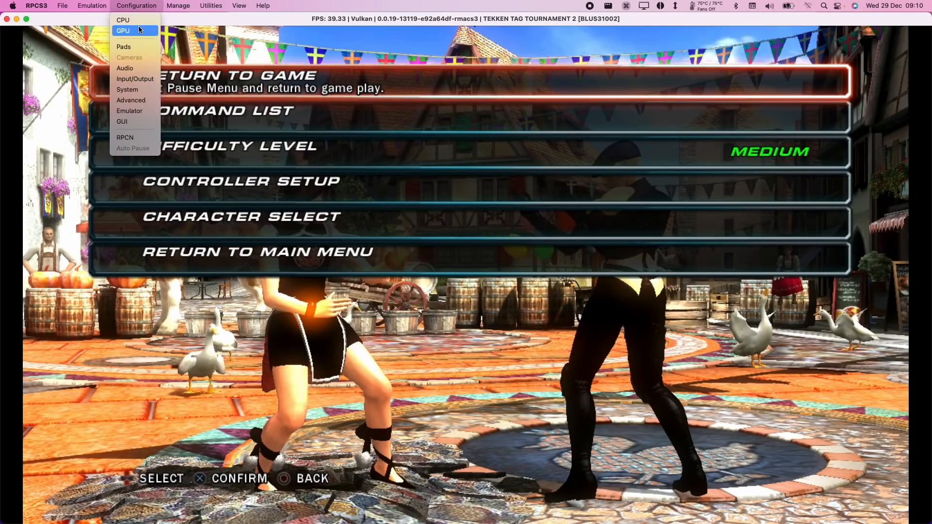
pyautogui.click(123, 30)
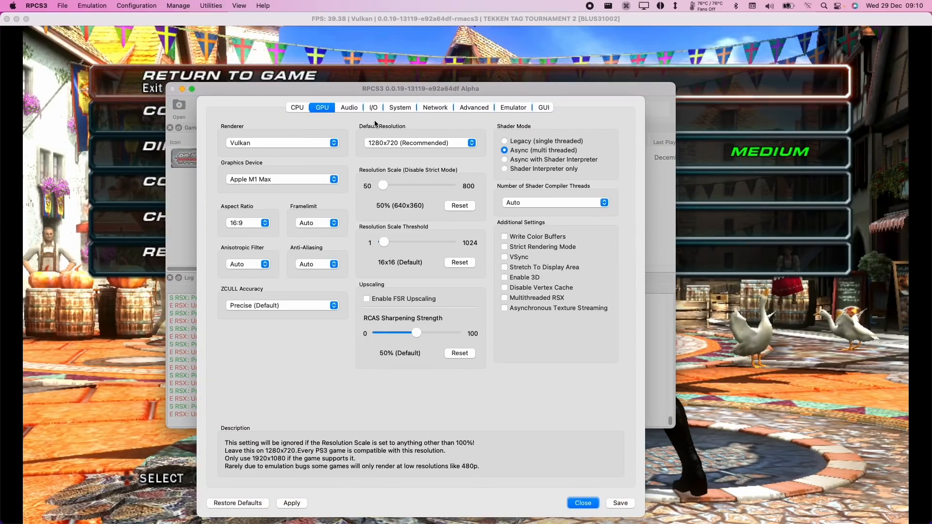
pyautogui.moveTo(366, 187)
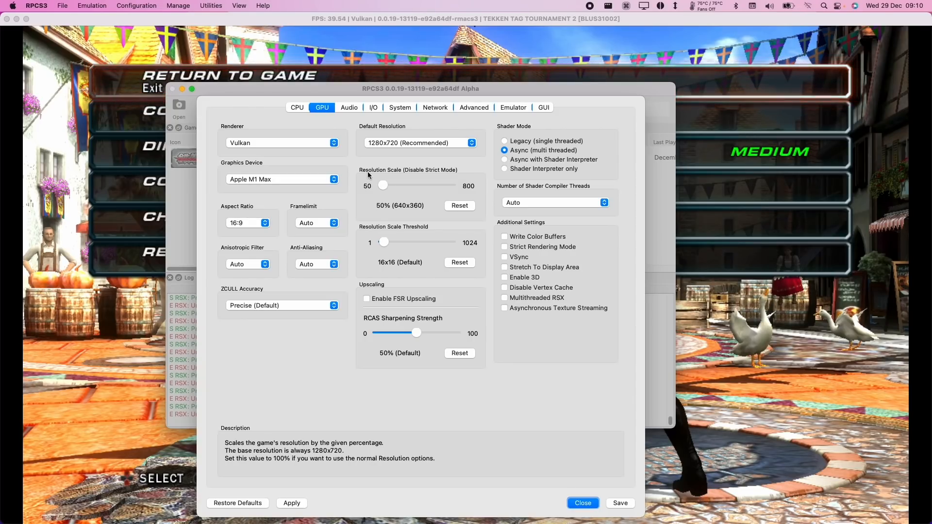
pyautogui.moveTo(613, 469)
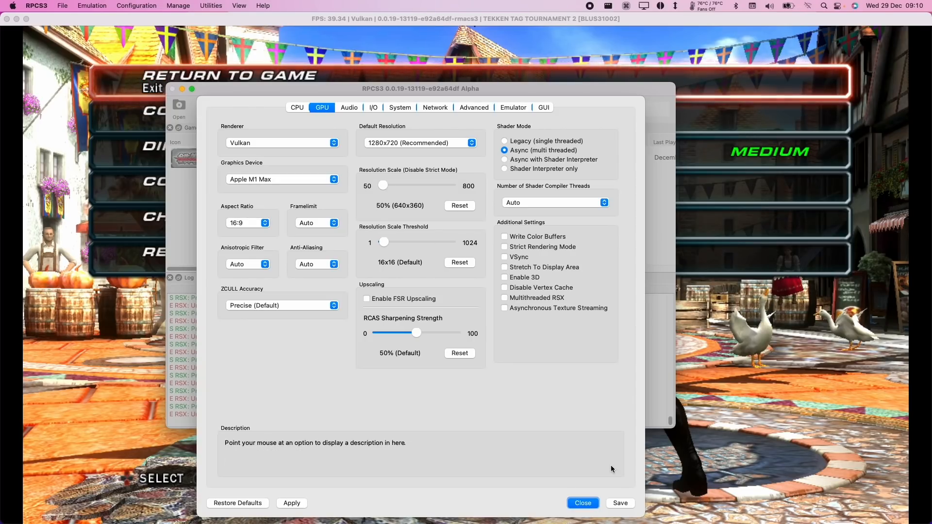
pyautogui.click(581, 503)
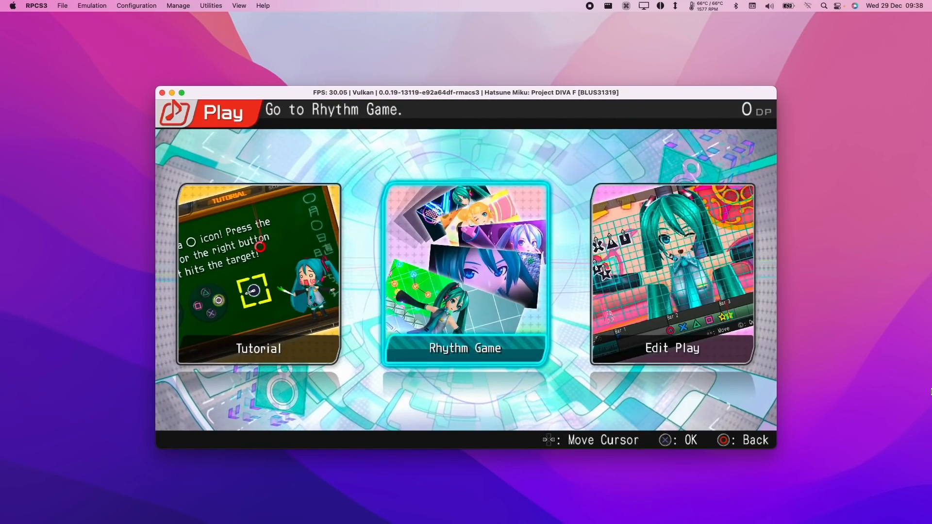
# Step: Select Rhythm Game on Project DIVA F's Play menu
pyautogui.press('Left')
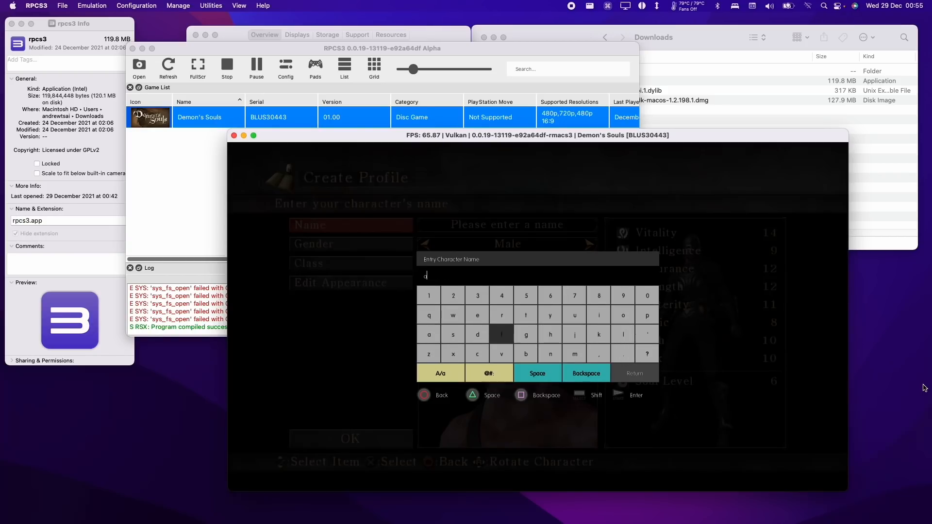
# Step: Enter a character name on the on-screen keyboard and confirm the Demon's Souls profile
pyautogui.click(501, 334)
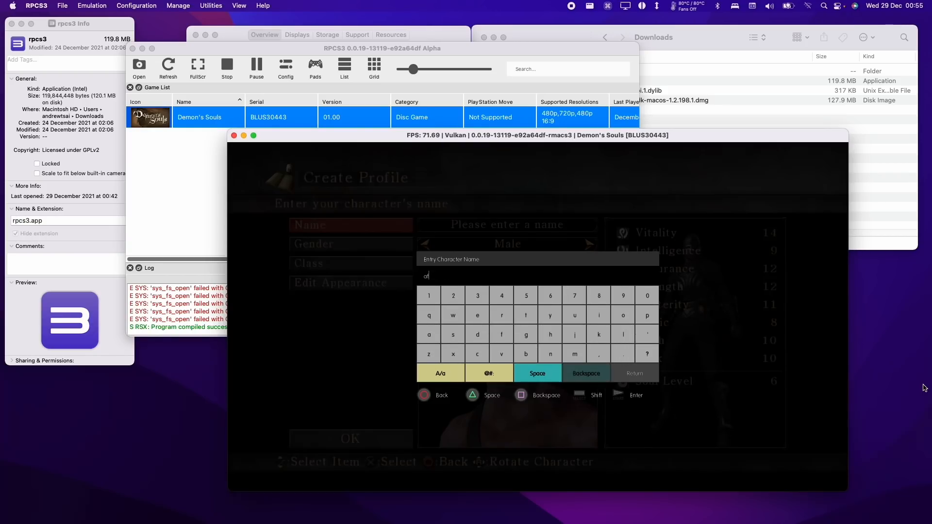
pyautogui.click(633, 373)
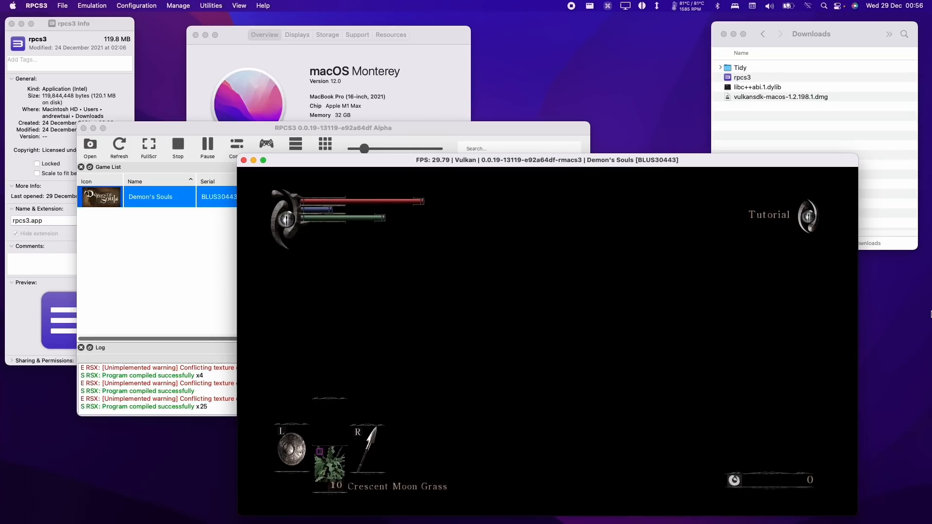
pyautogui.moveTo(525, 357)
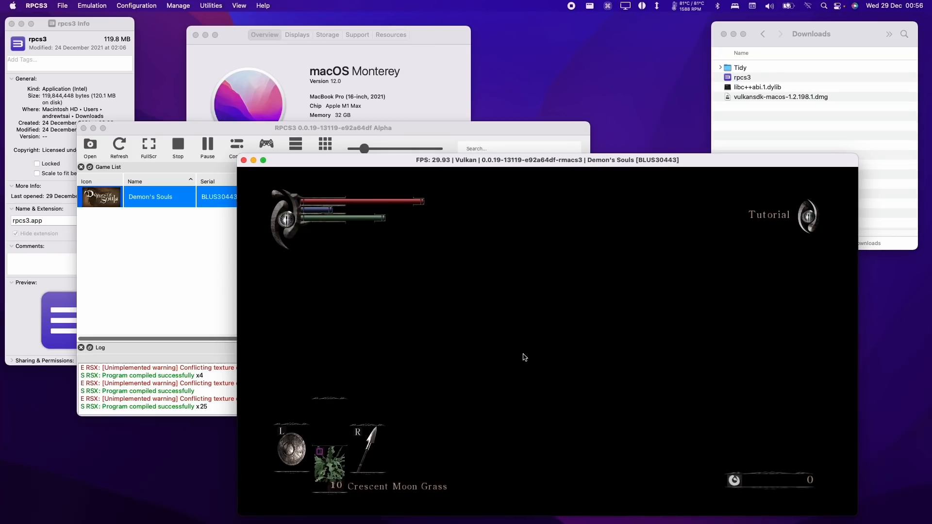
pyautogui.moveTo(282, 154)
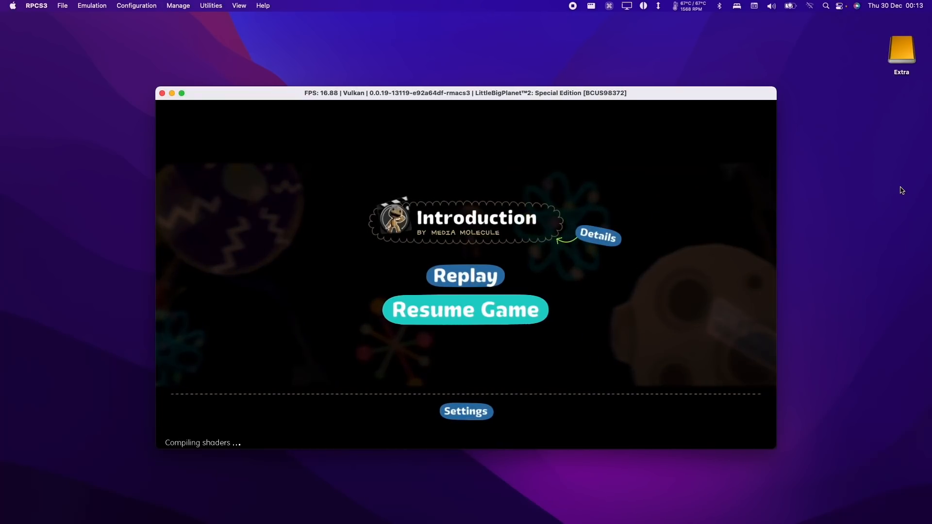
# Step: Wait at LittleBigPlanet 2's Introduction menu while shaders compile
pyautogui.click(465, 309)
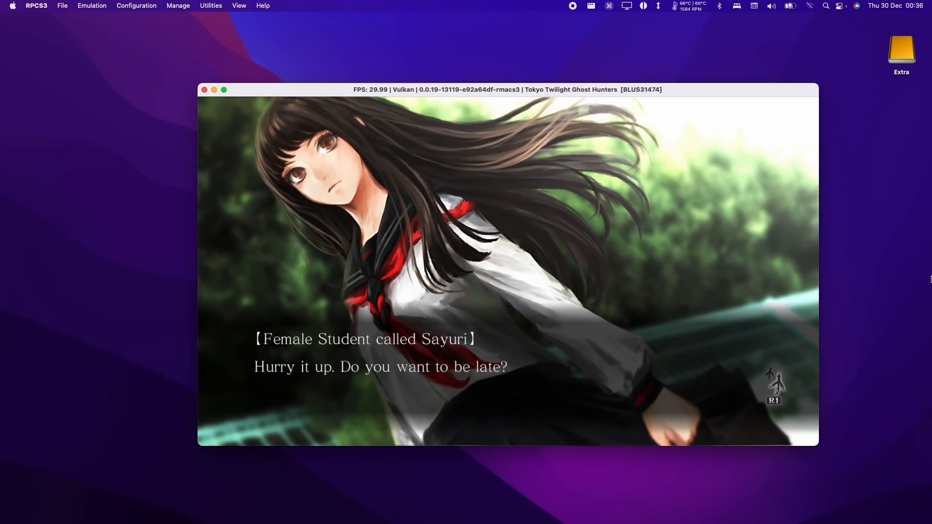
# Step: Advance the Tokyo Twilight Ghost Hunters dialogue while the FPS counter shows in the title bar
pyautogui.click(508, 268)
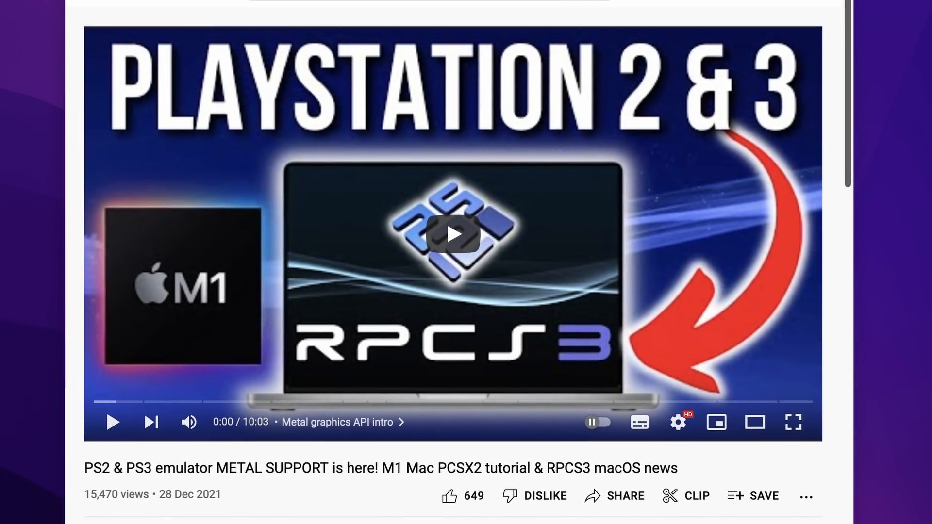
pyautogui.scroll(3)
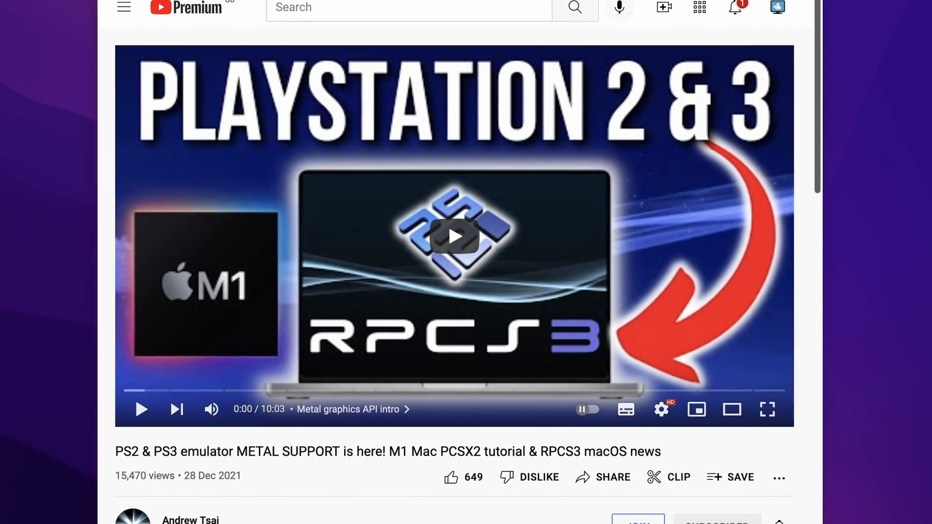
pyautogui.scroll(-3)
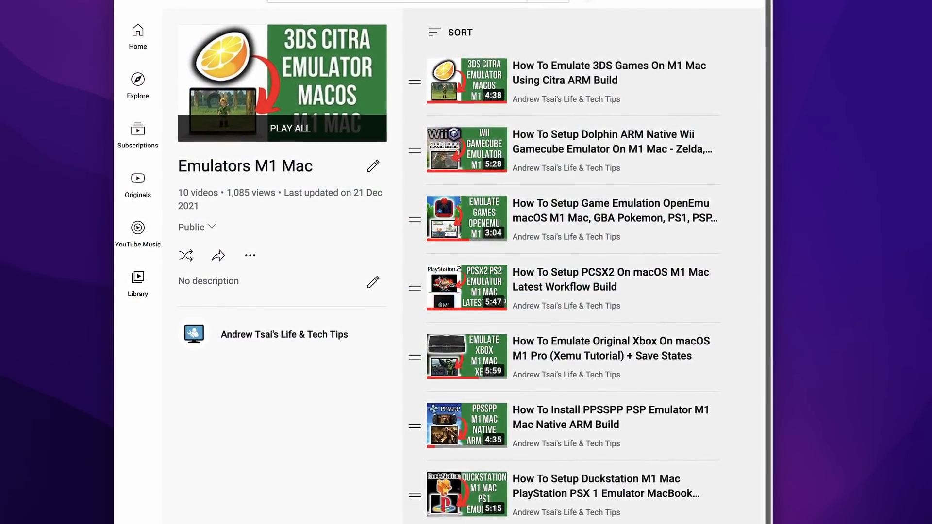
# Step: Scroll the Emulators M1 Mac playlist to reveal its Xemu, PPSSPP and Duckstation setup guides
pyautogui.scroll(3)
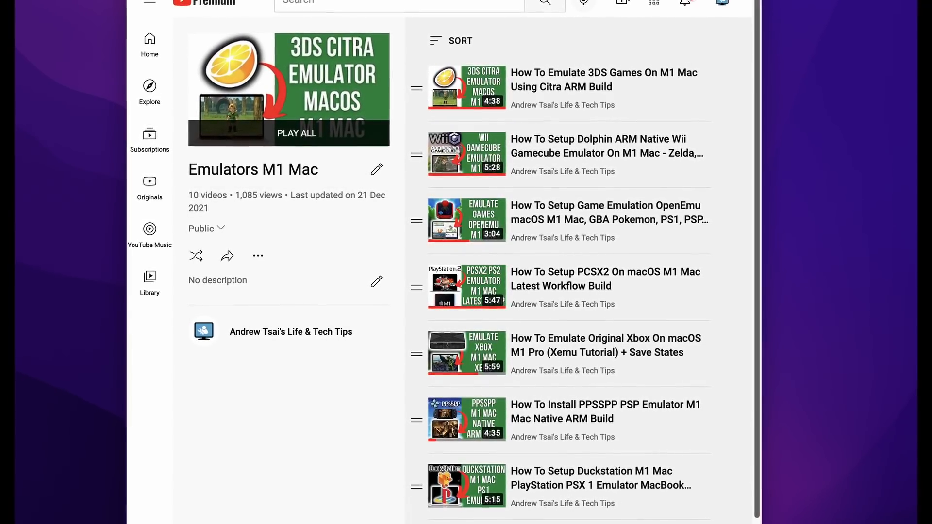